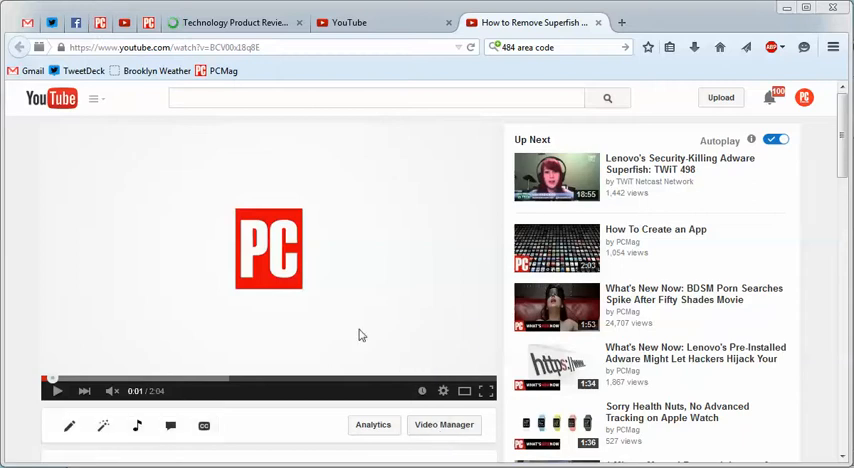
mouse_move(352, 292)
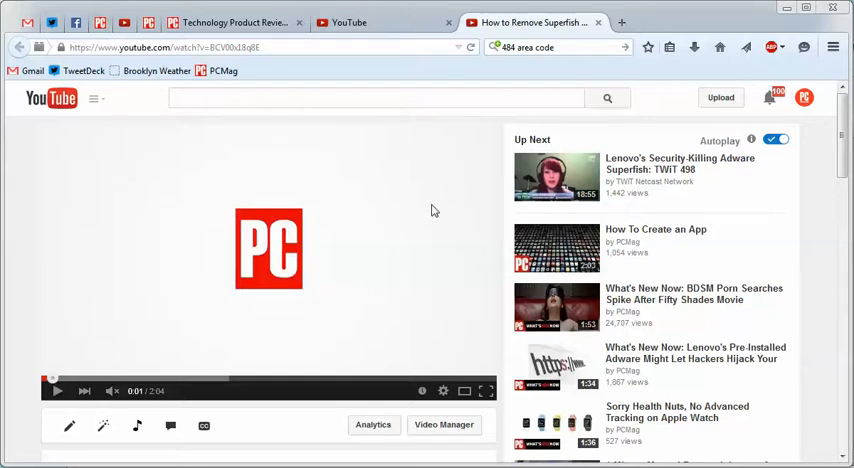
- Play the PCMag video past its logo intro until the presenter appears in the studio
left_click(376, 96)
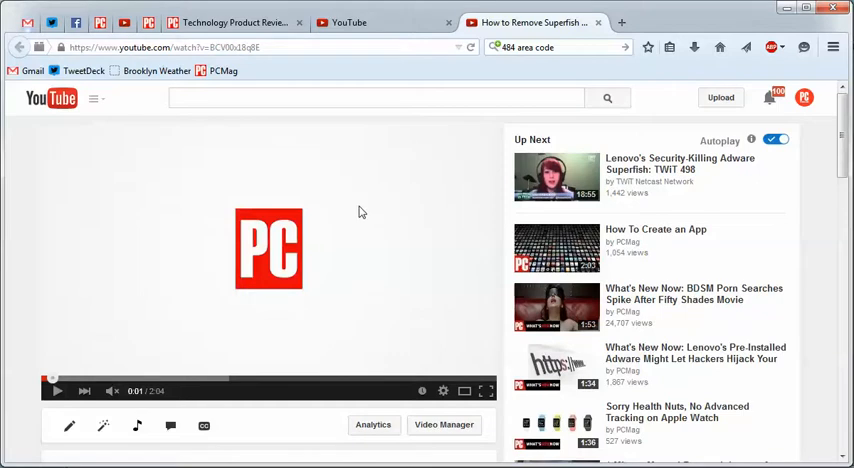
left_click(58, 392)
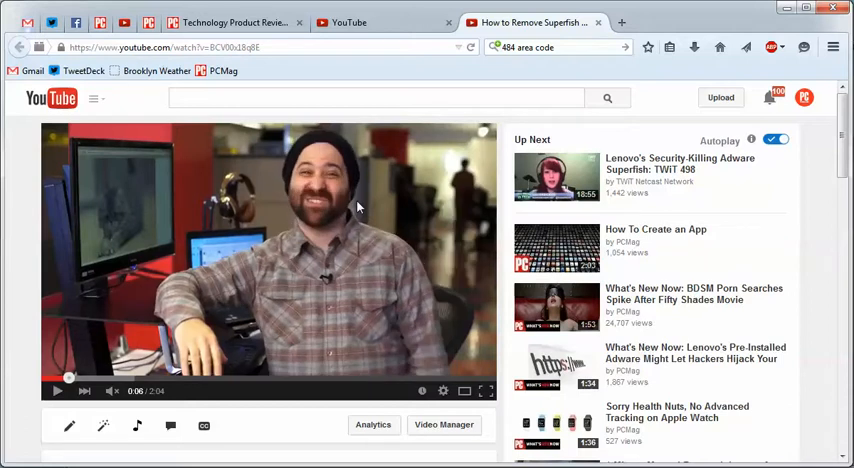
left_click(58, 392)
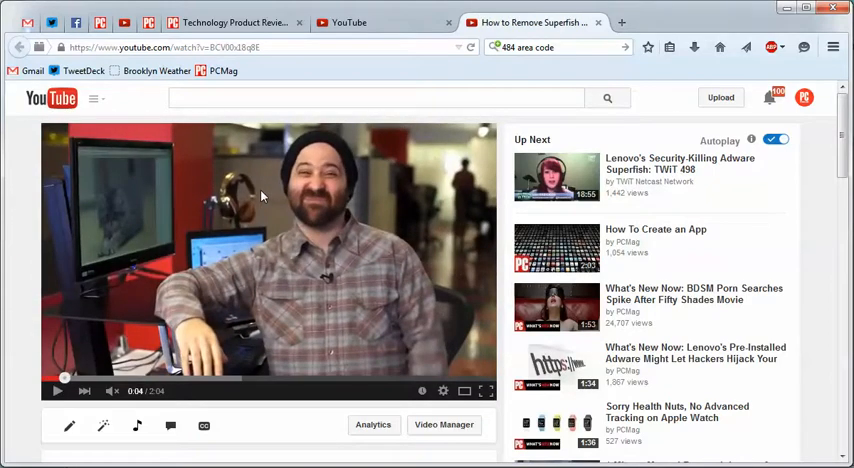
left_click(58, 392)
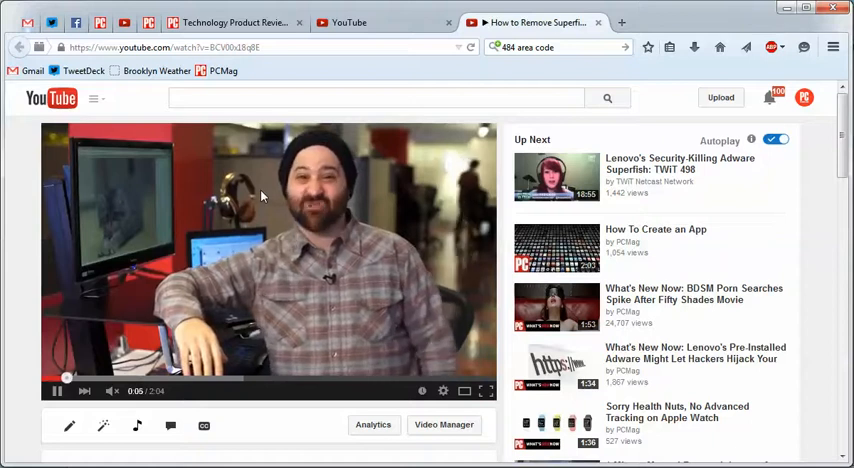